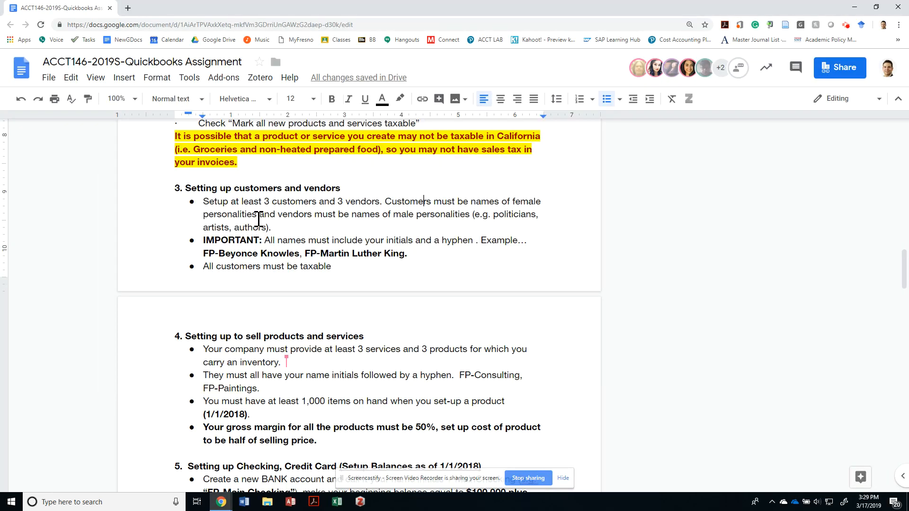
mouse_move(263, 217)
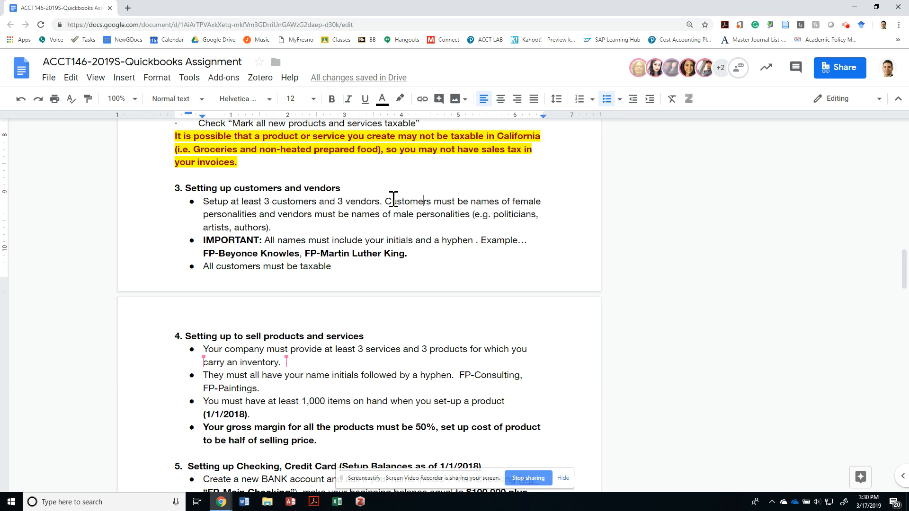
Note the assignment's customer naming requirement, then go to Sales > Customers in QuickBooks
double_click(521, 201)
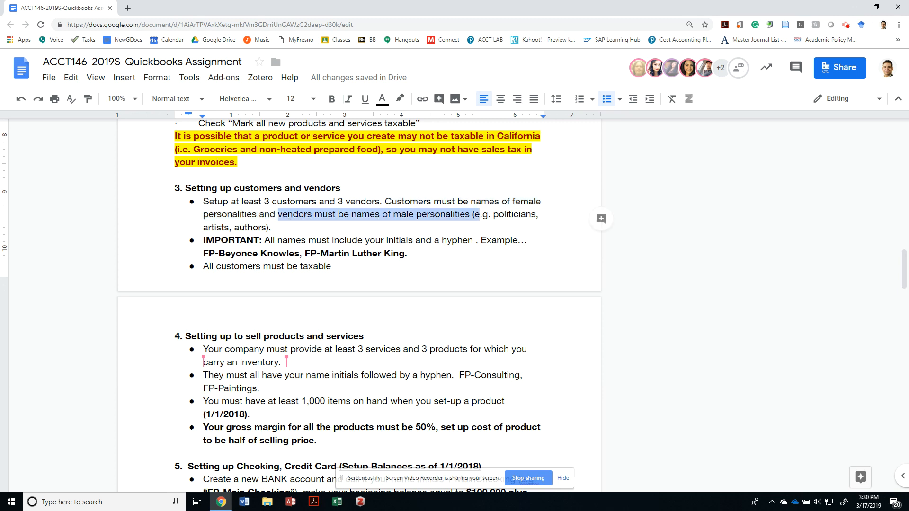
mouse_move(326, 220)
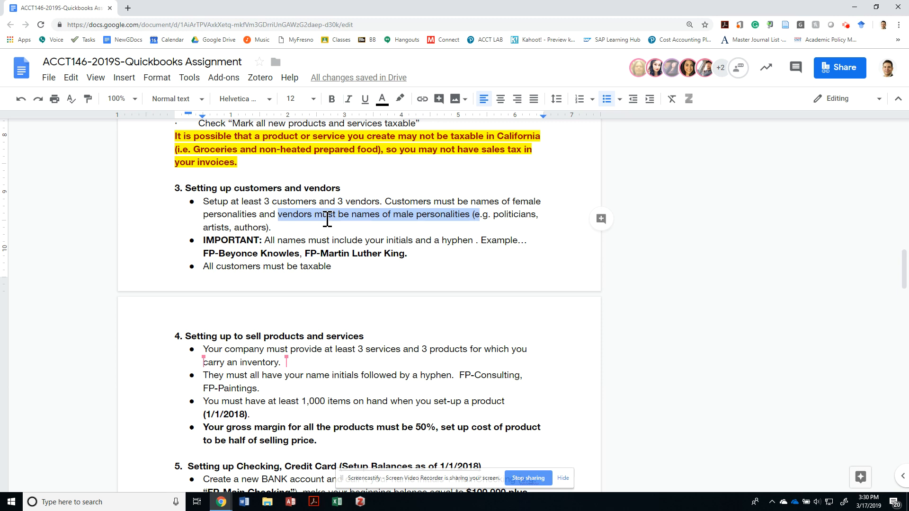
mouse_move(323, 240)
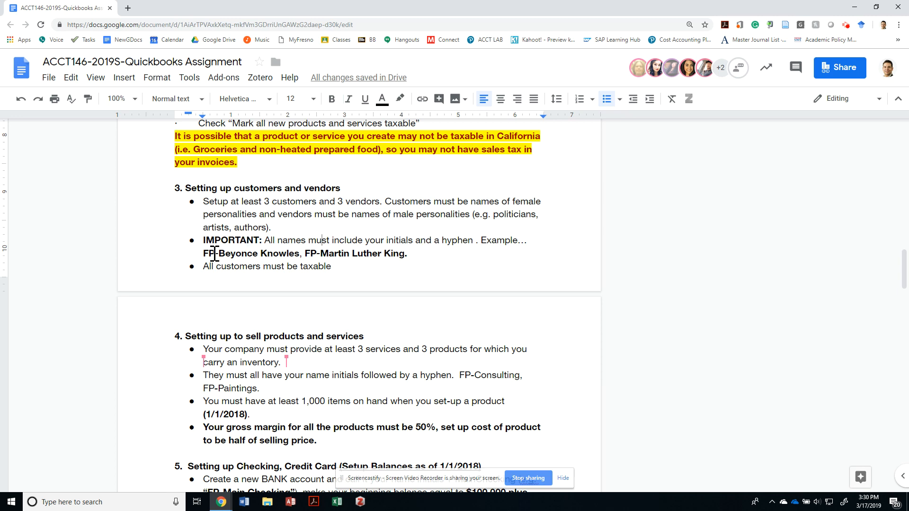
double_click(250, 253)
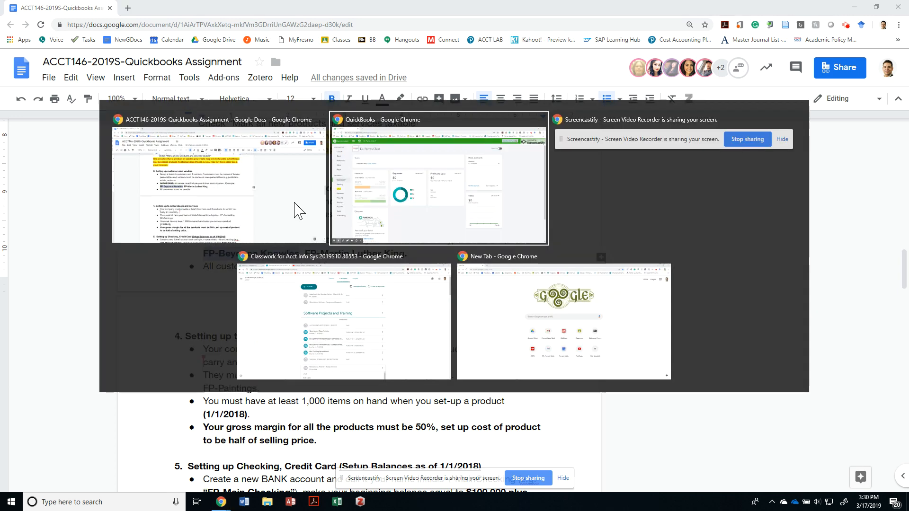
click(437, 178)
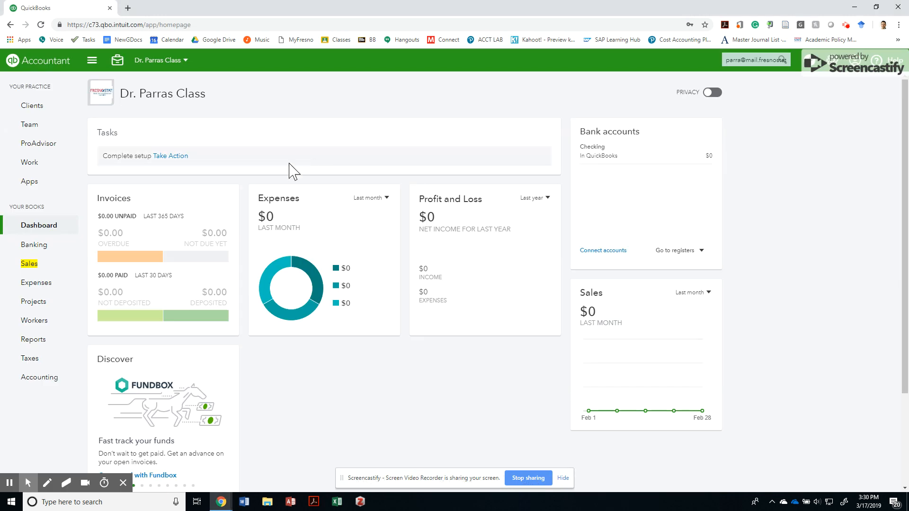
mouse_move(33, 301)
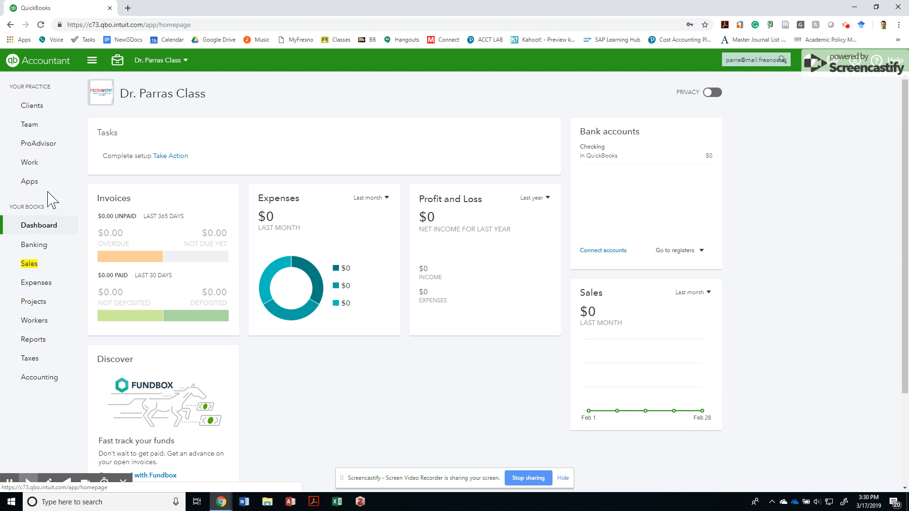
click(29, 263)
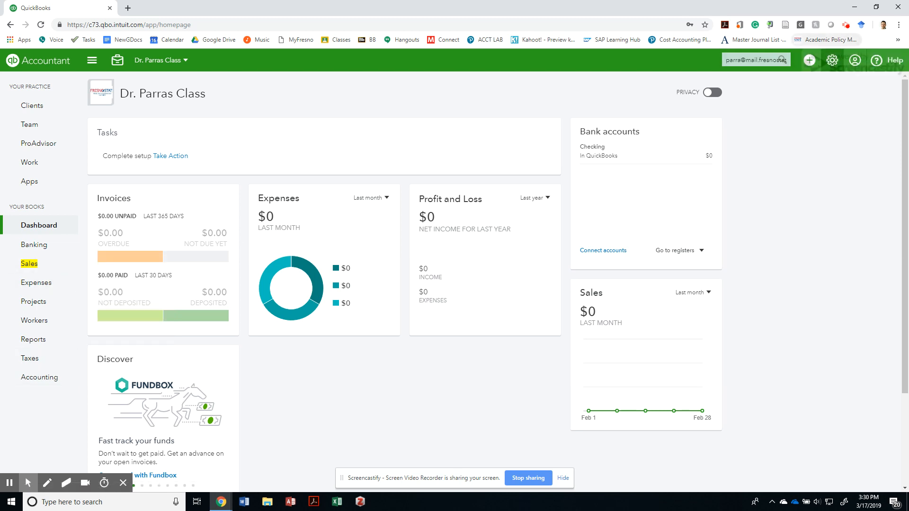
click(809, 60)
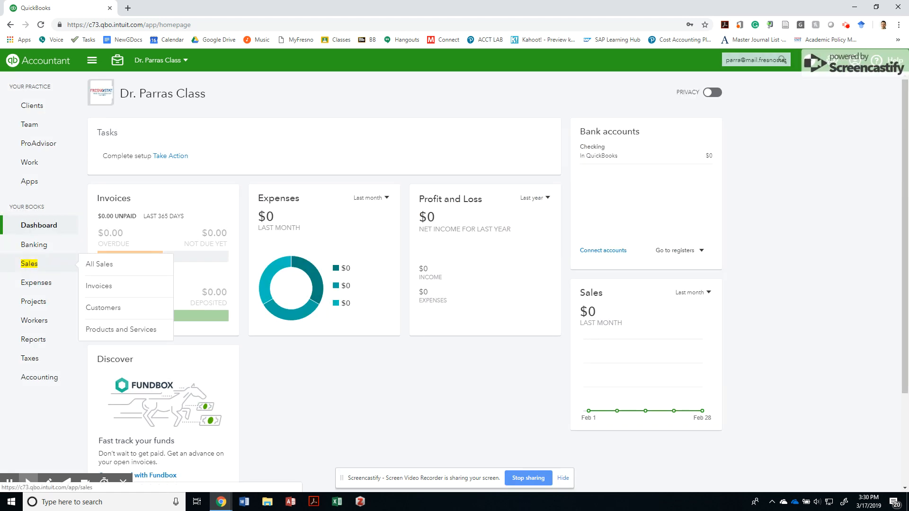
click(104, 308)
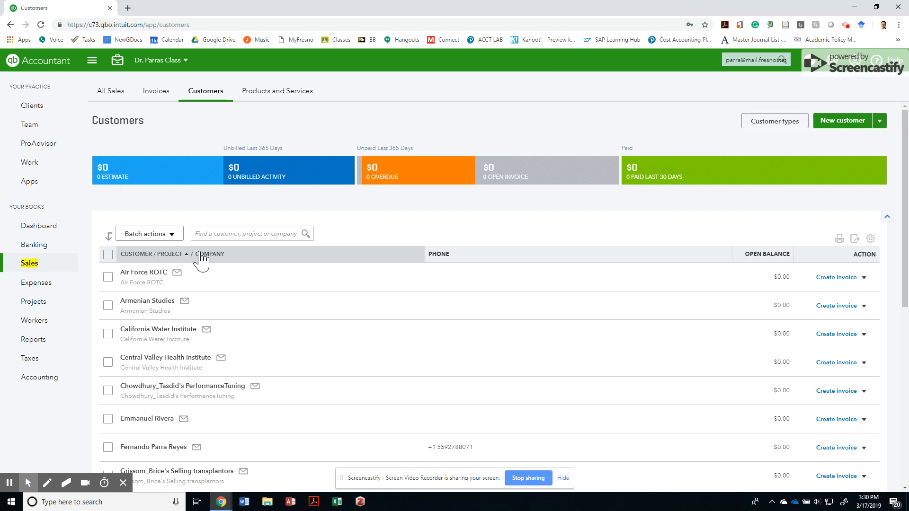
mouse_move(220, 125)
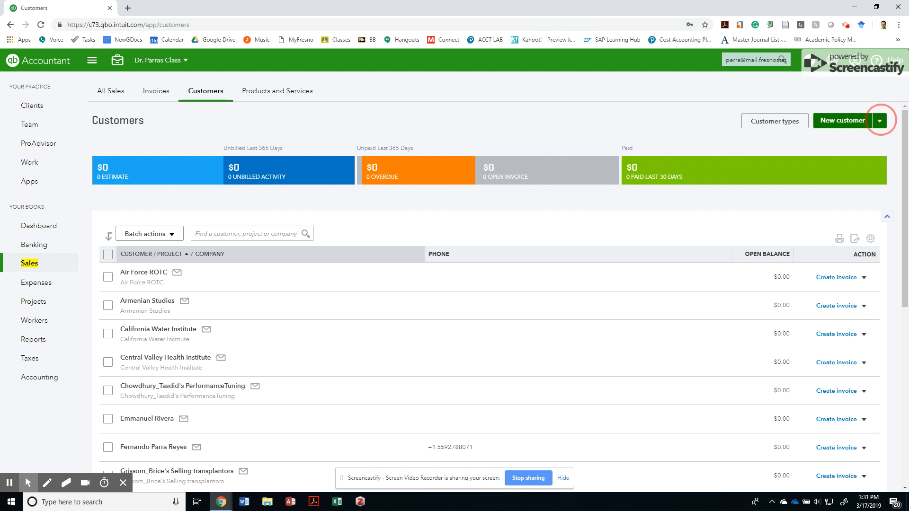
Start a new customer and enter the name FP-Beyonce Knowles
click(842, 120)
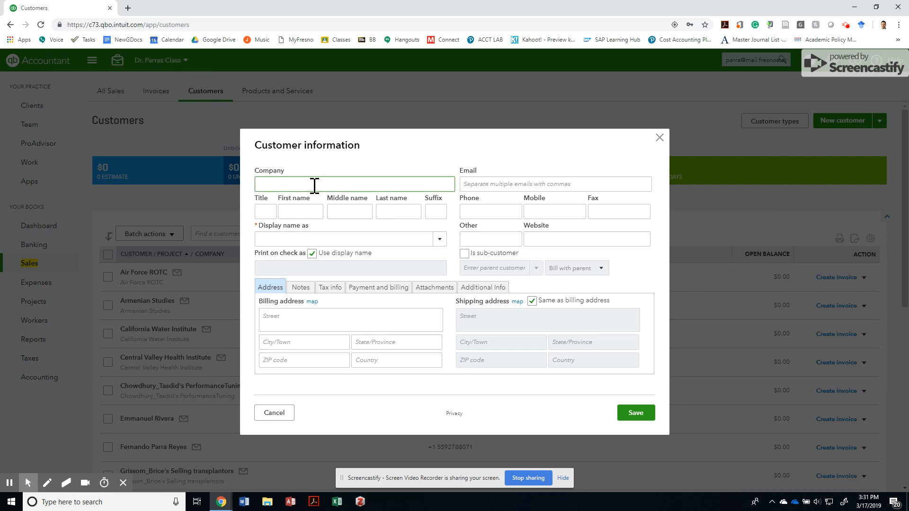
mouse_move(316, 234)
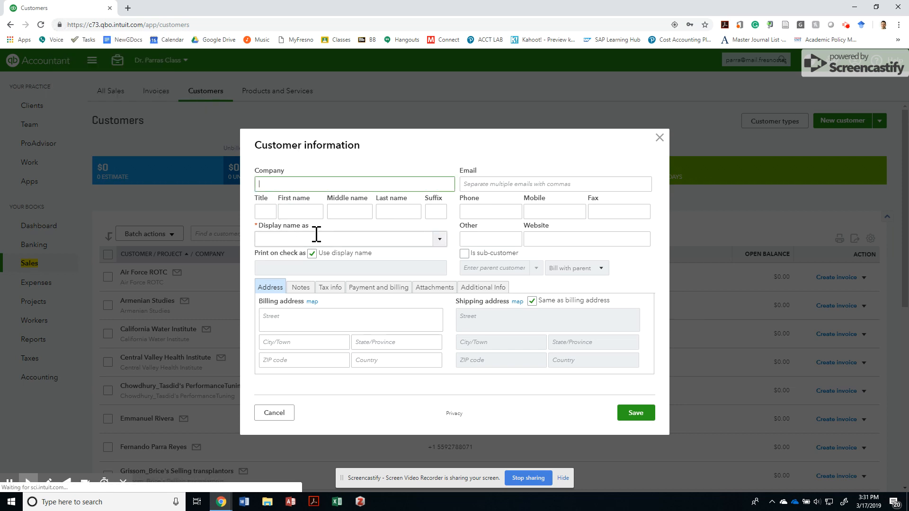
click(58, 8)
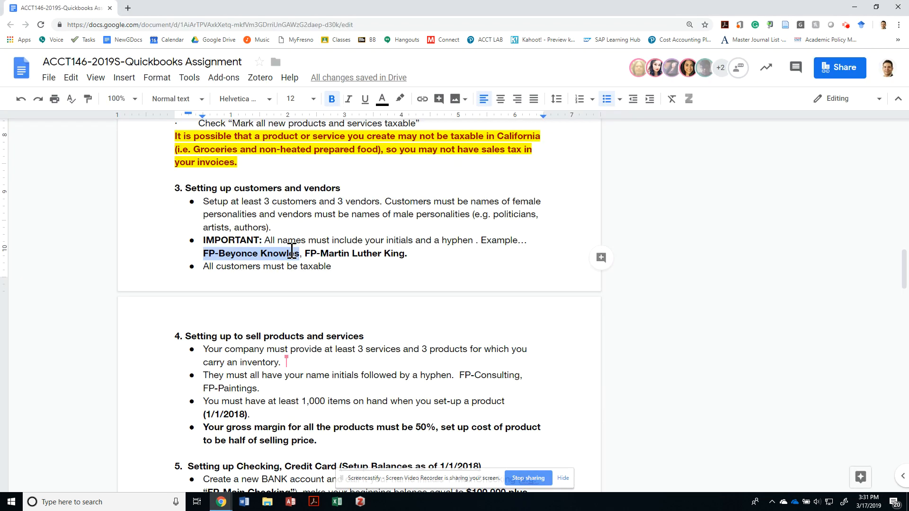
click(374, 254)
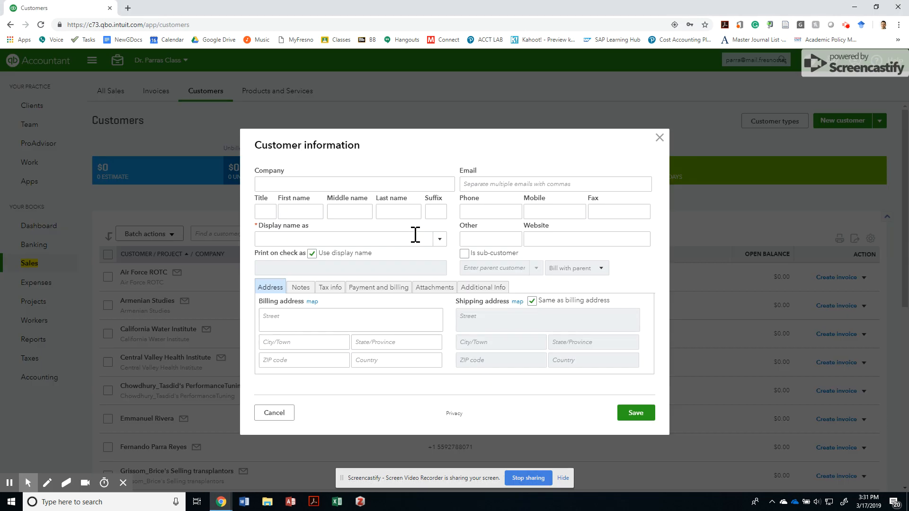
text(FP-Beyonce Knowles)
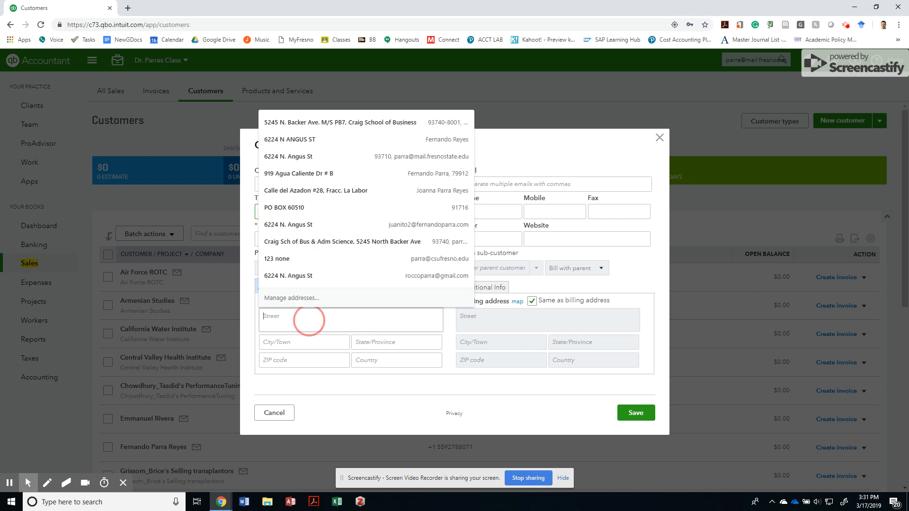
Fill the billing address PO BOX 60510, City of Industry, California 91716, and save
click(348, 320)
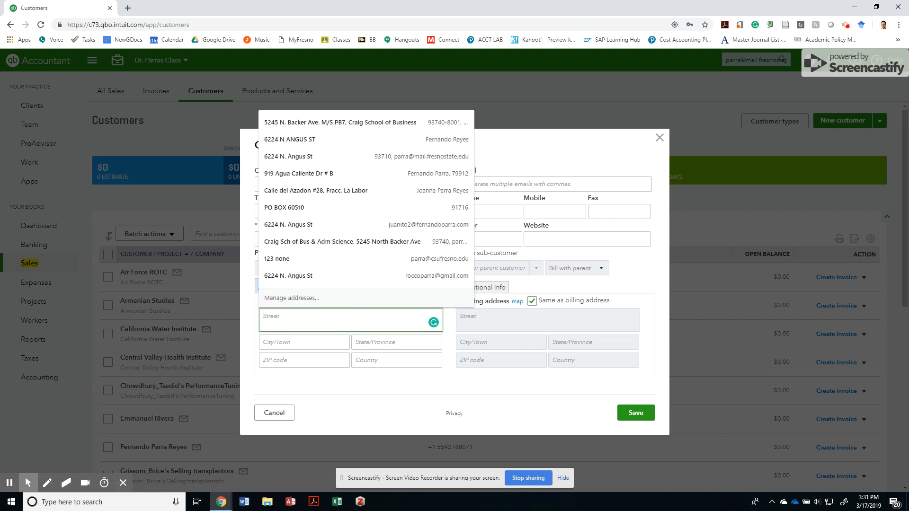
click(299, 174)
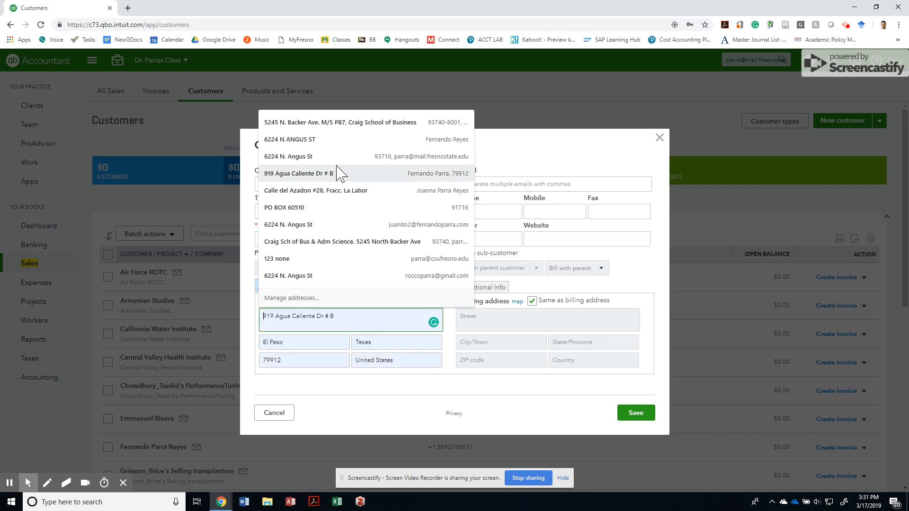
click(284, 207)
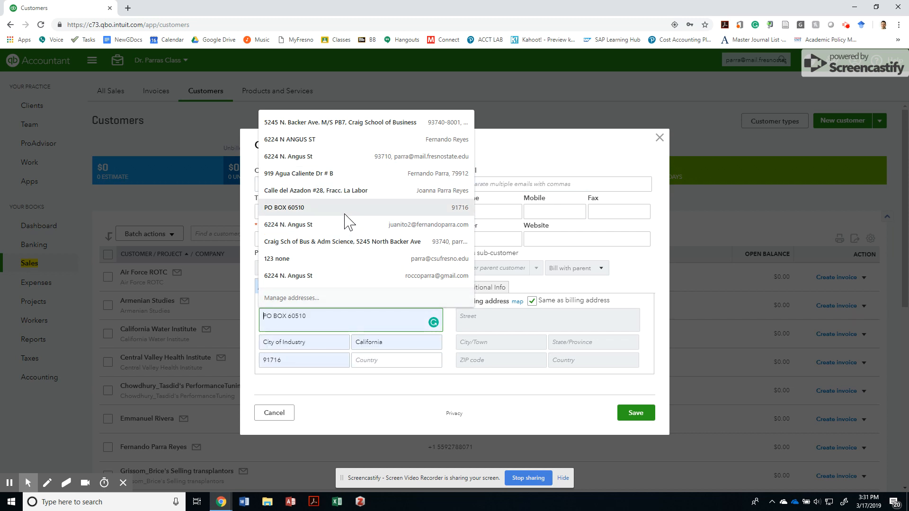
click(283, 207)
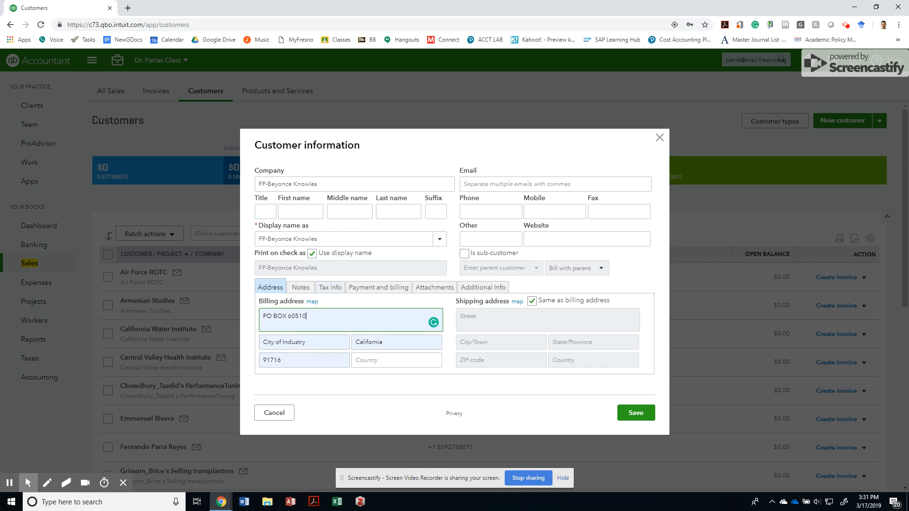
click(555, 184)
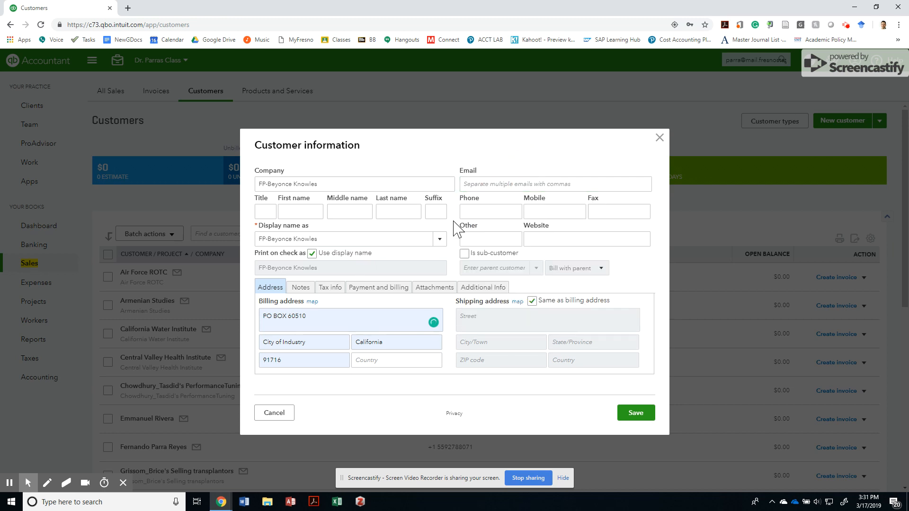
click(300, 287)
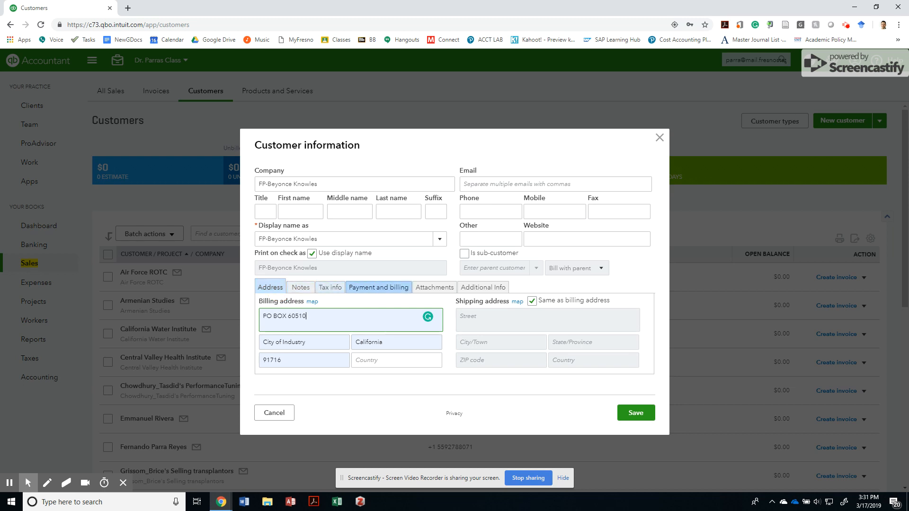
click(377, 287)
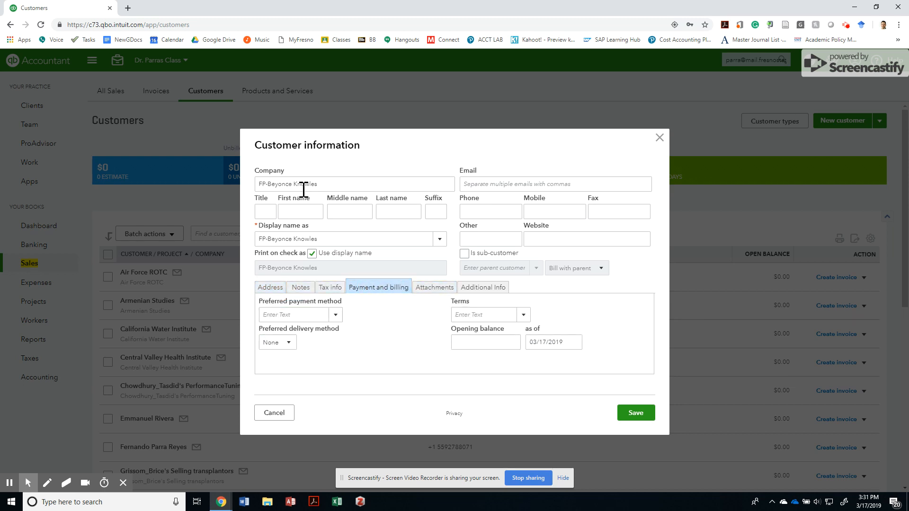
click(270, 286)
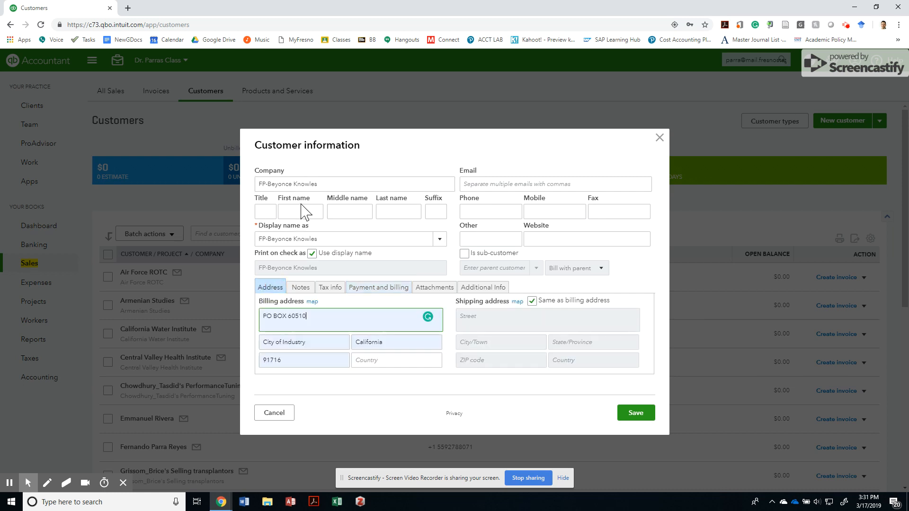
click(636, 412)
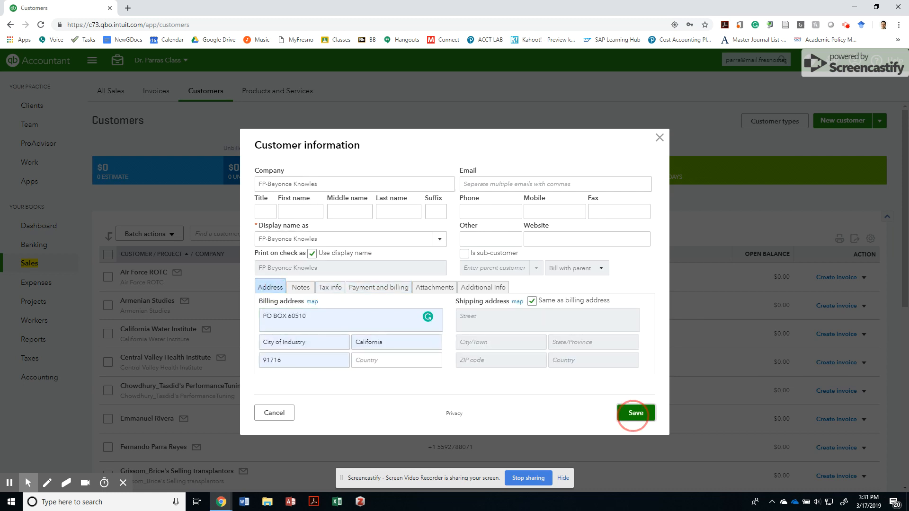
Create customer FP-Taylor Swift with only a company name and save it
click(635, 413)
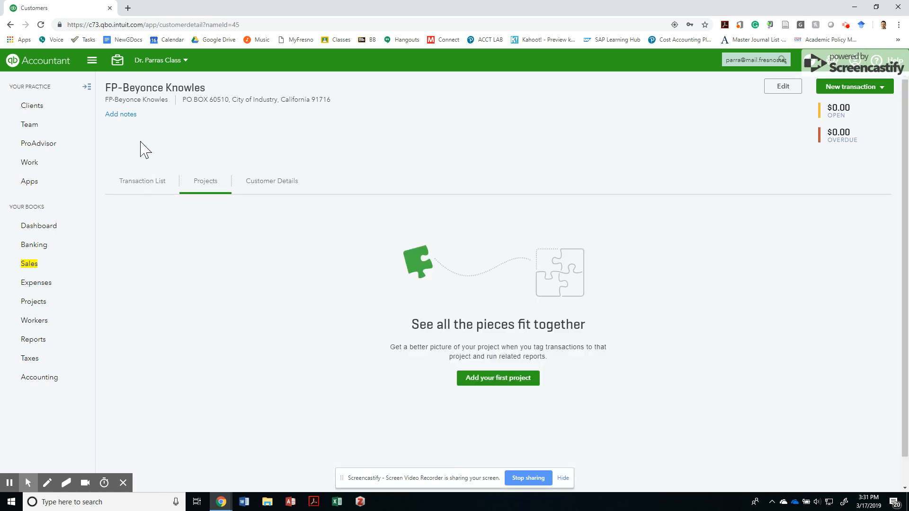
click(29, 264)
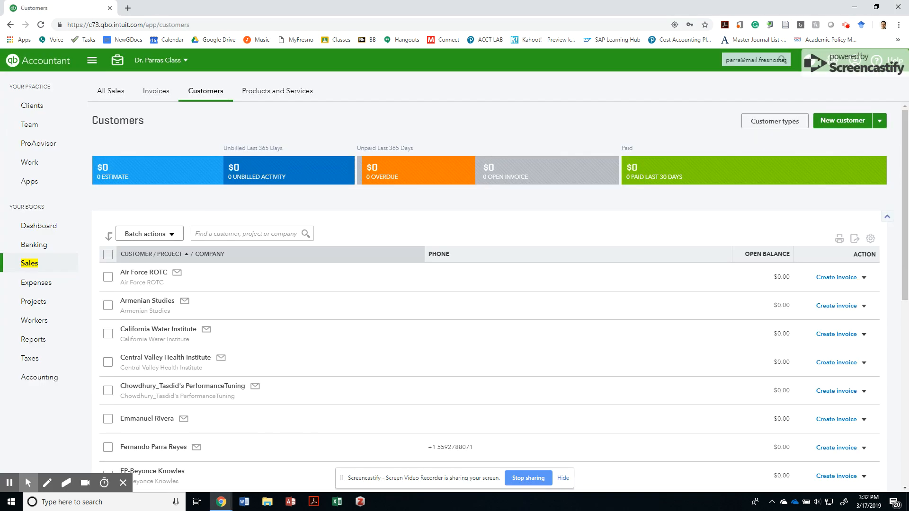
click(842, 121)
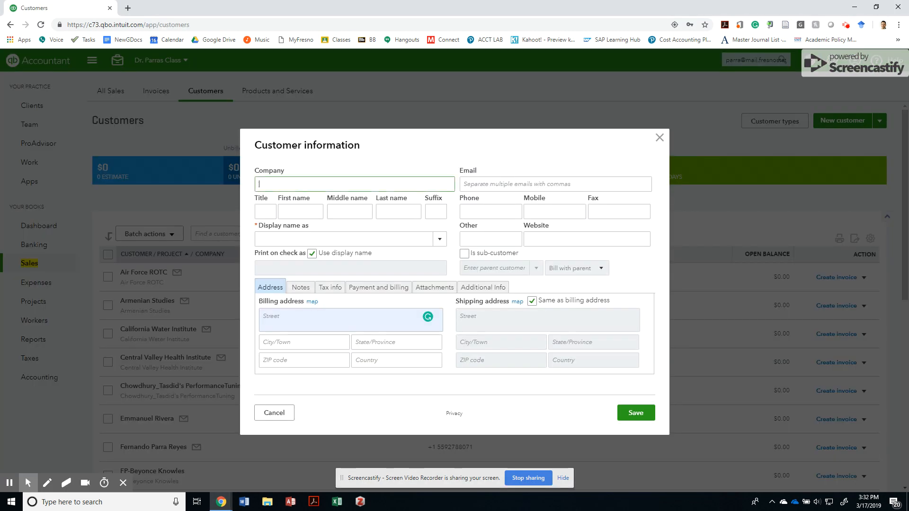
text(FP=)
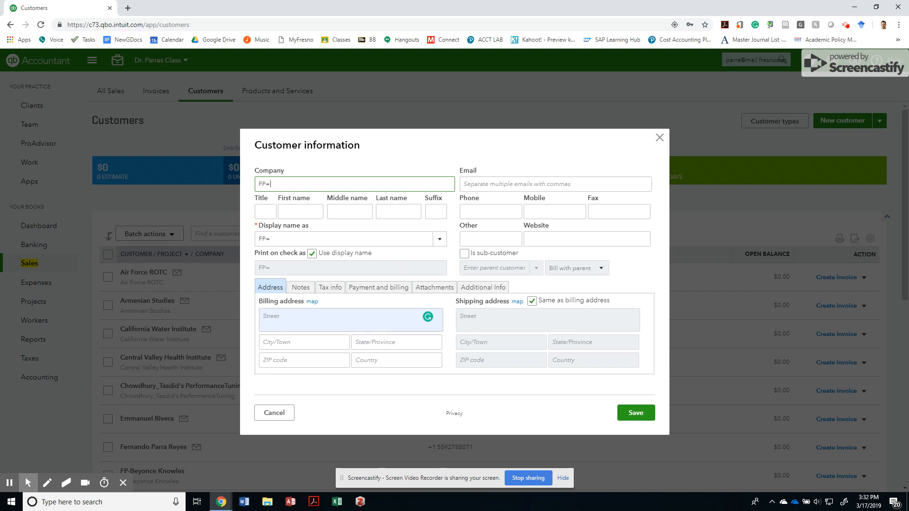
text(Taylor Swi)
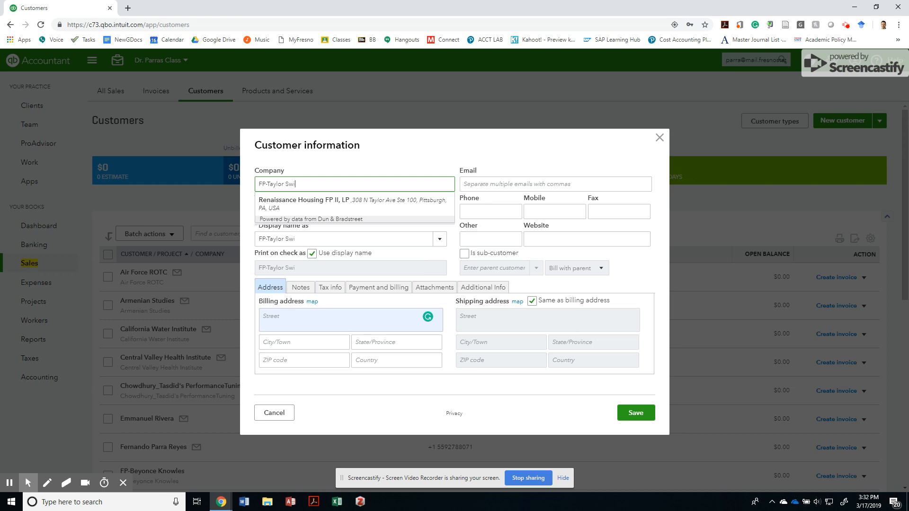
text(ft)
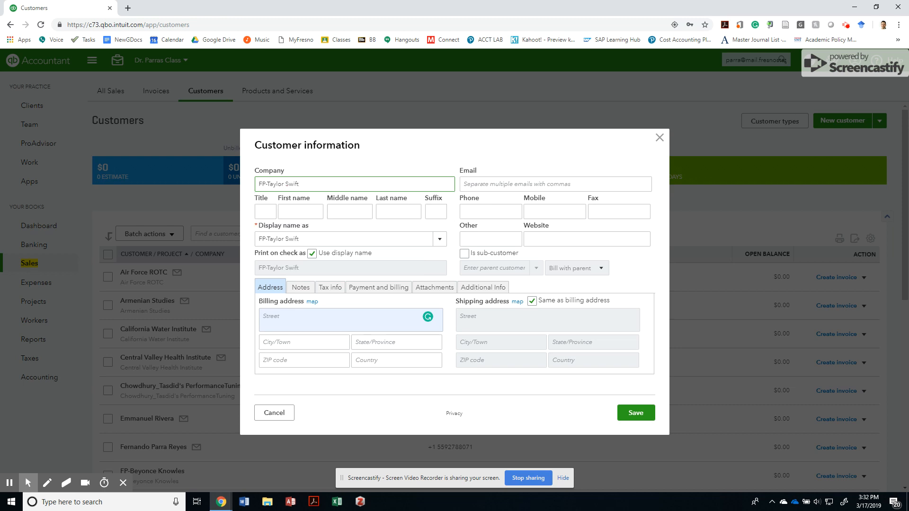
click(266, 212)
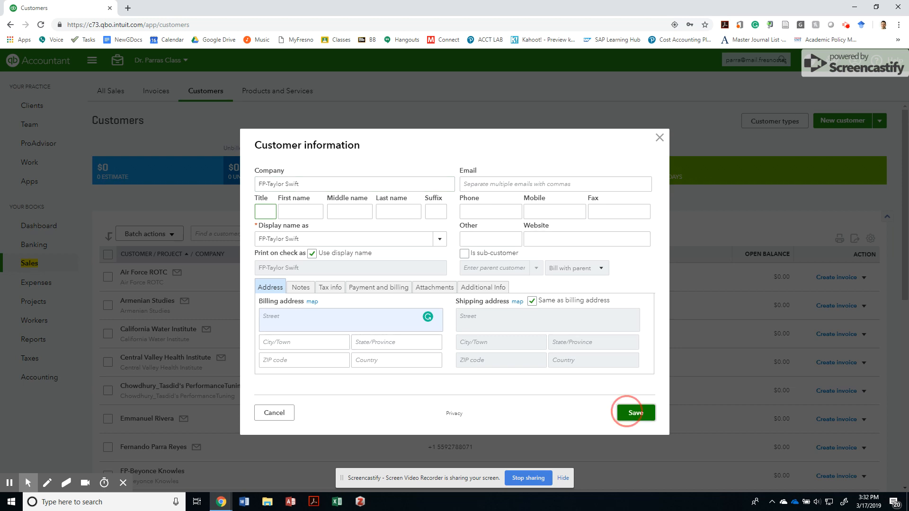
click(635, 413)
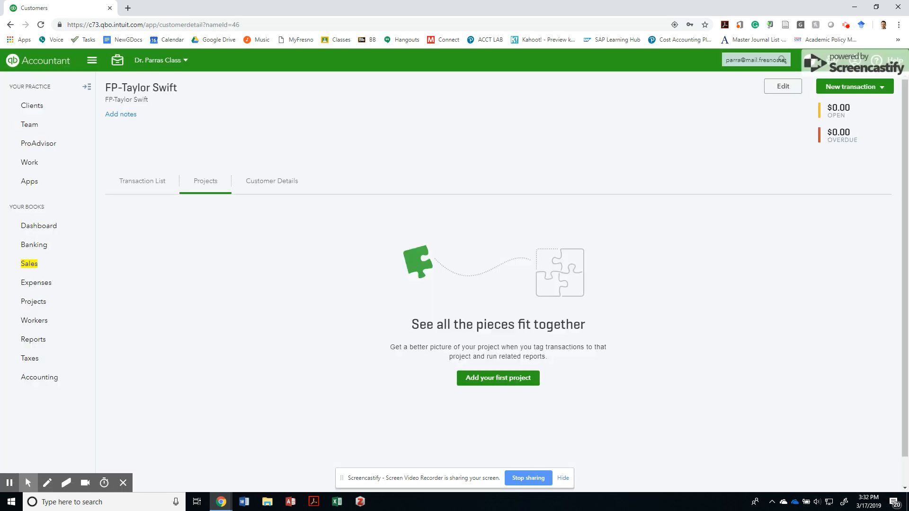
Enter FP-Ute Lemper as a new customer's company name
click(29, 264)
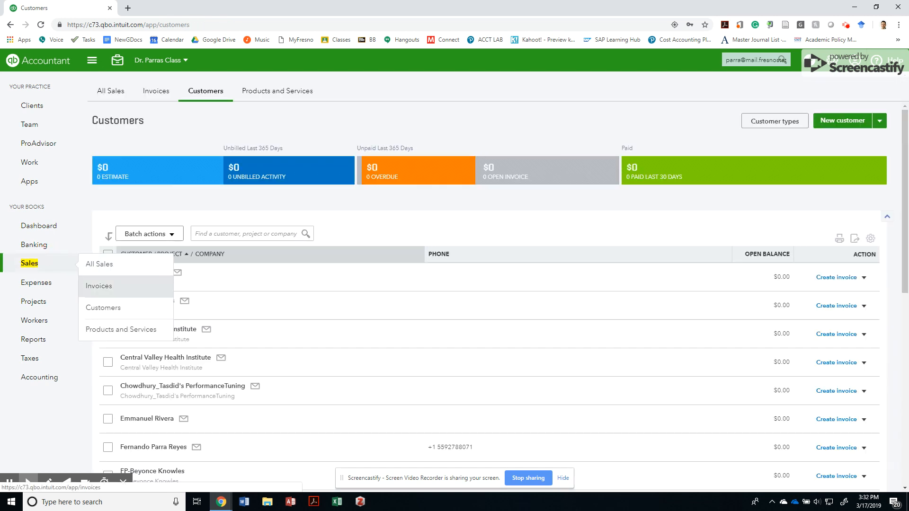
click(841, 121)
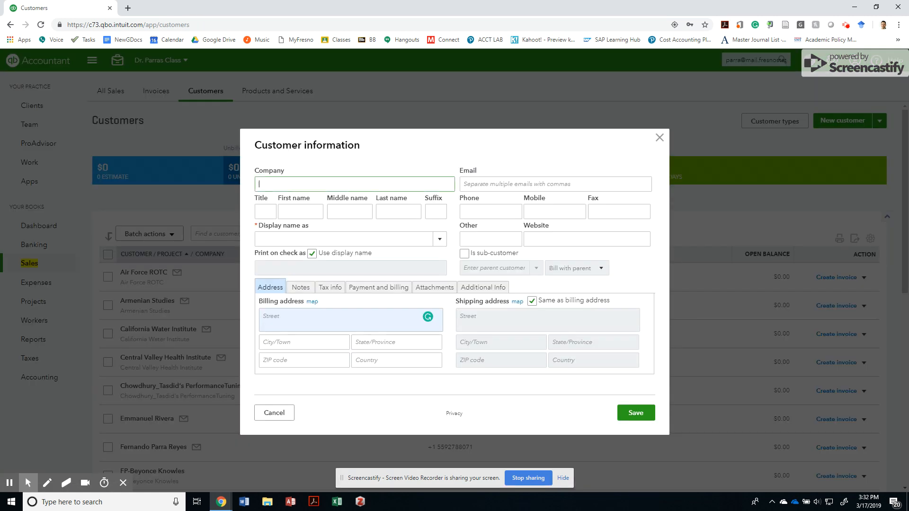
text(F)
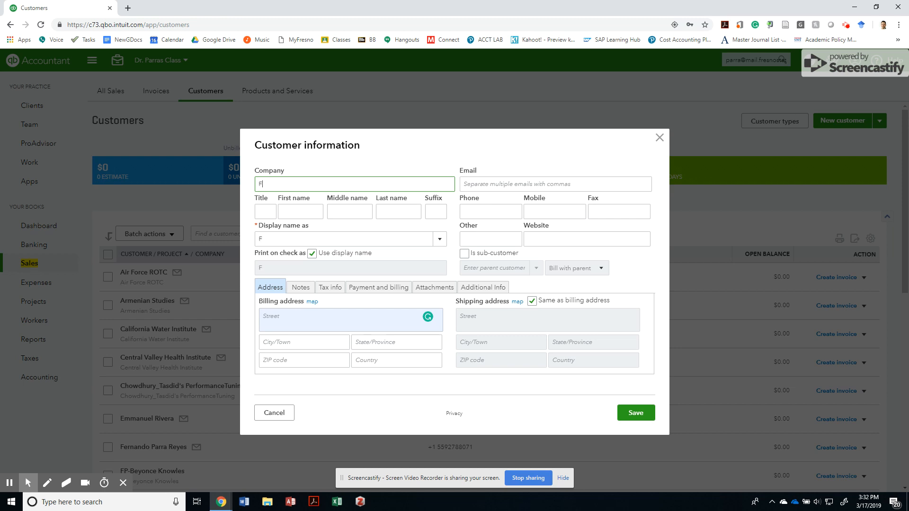
text(P-Ute)
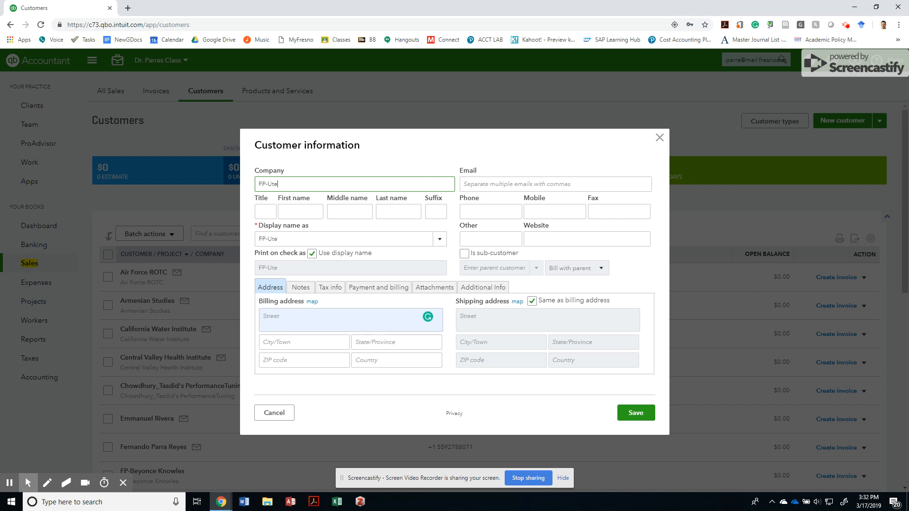
text(Lemper)
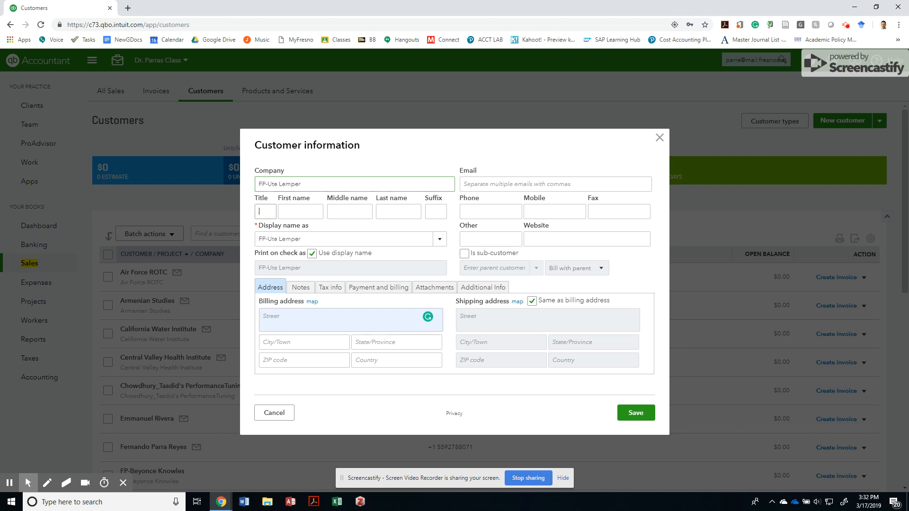
click(349, 211)
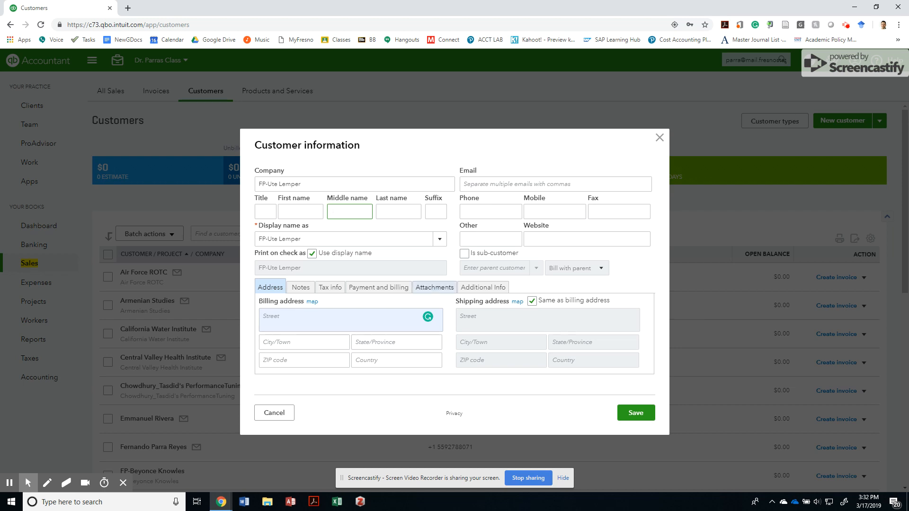
Save FP-Ute Lemper and start a new vendor from the Vendors list
click(345, 320)
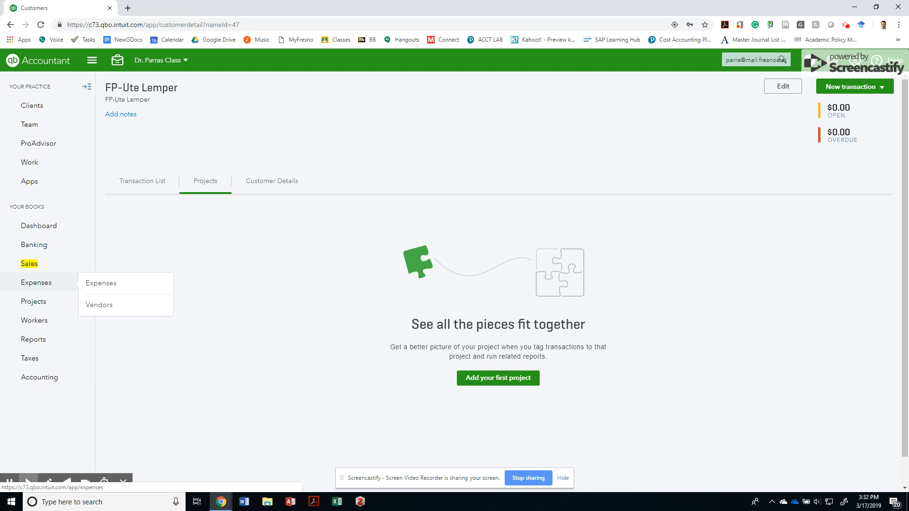
click(99, 305)
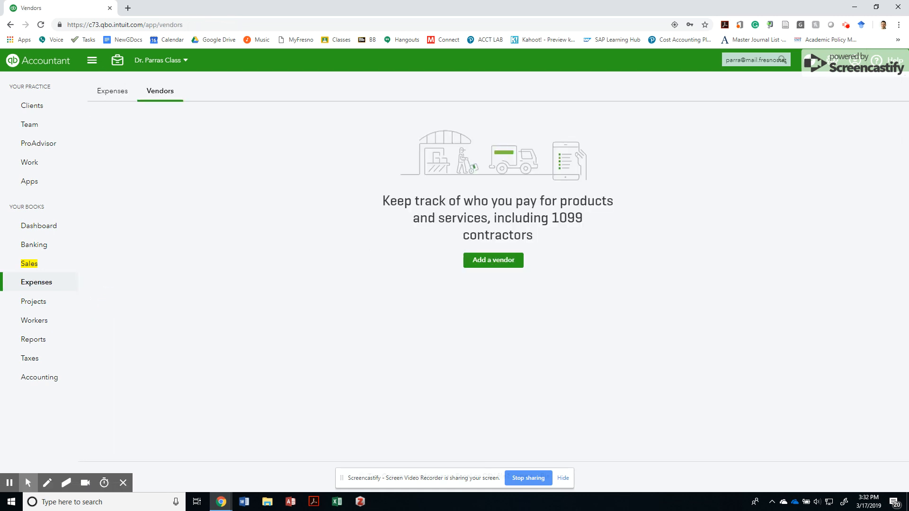
click(493, 260)
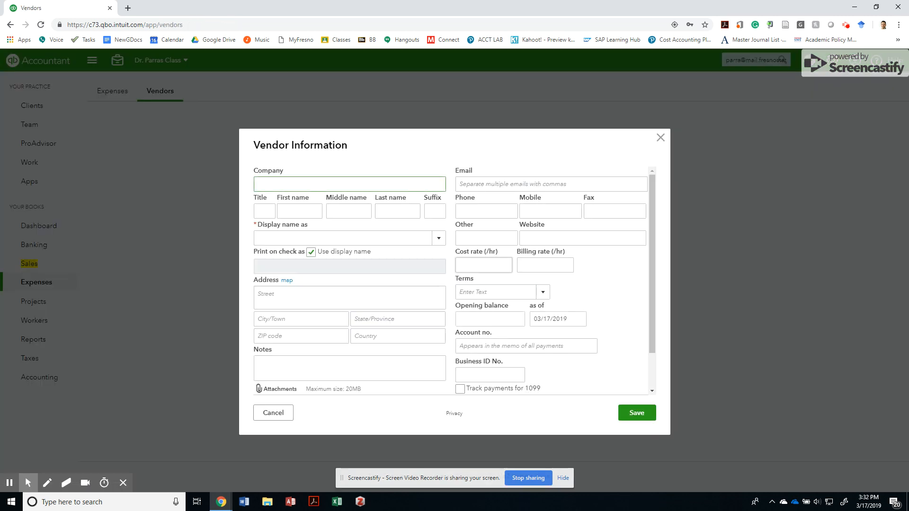
click(58, 8)
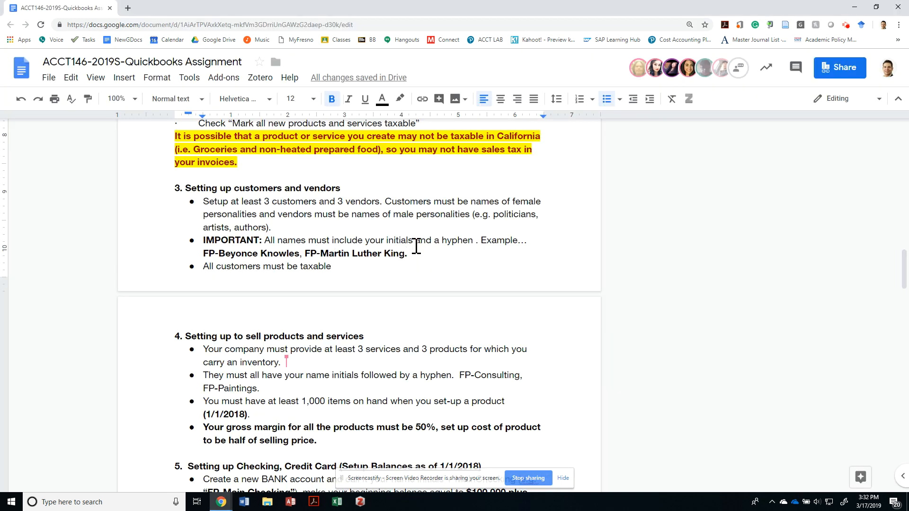
mouse_move(312, 241)
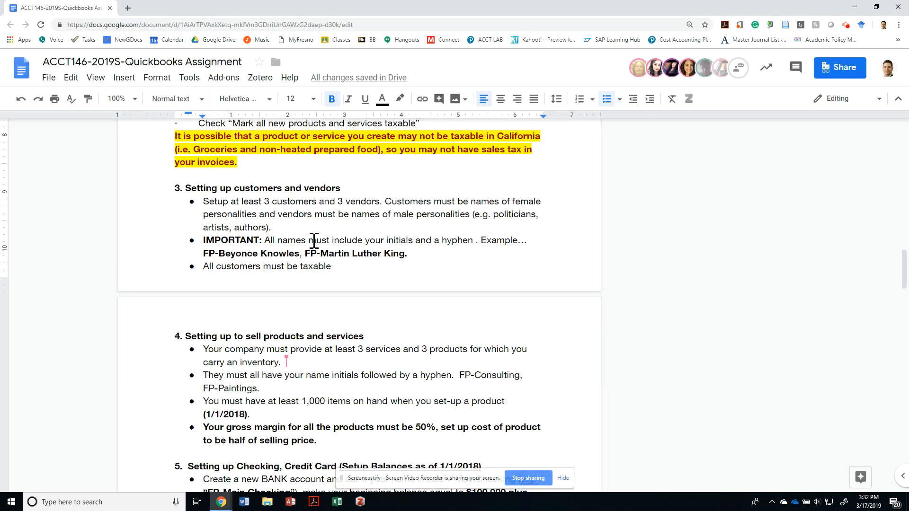
mouse_move(415, 219)
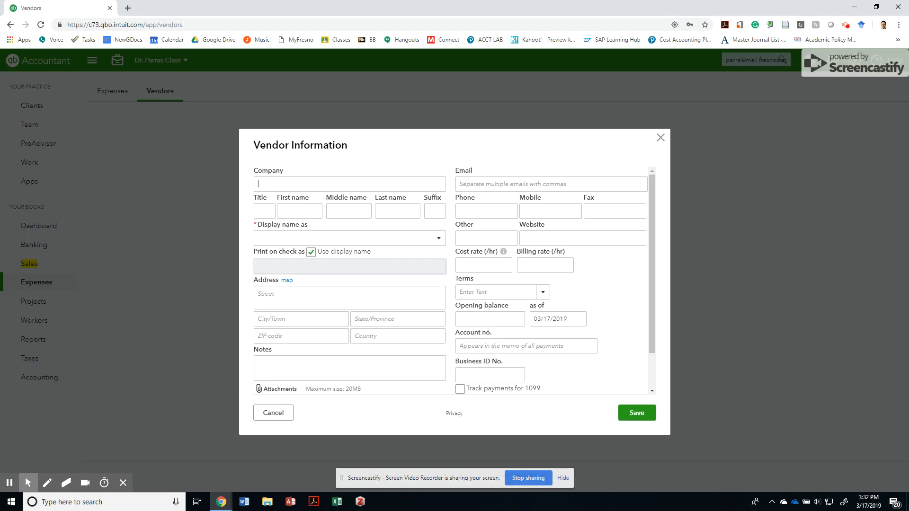
Enter FP-Donald Trump as vendor company, track payments for 1099, and save
text(FP)
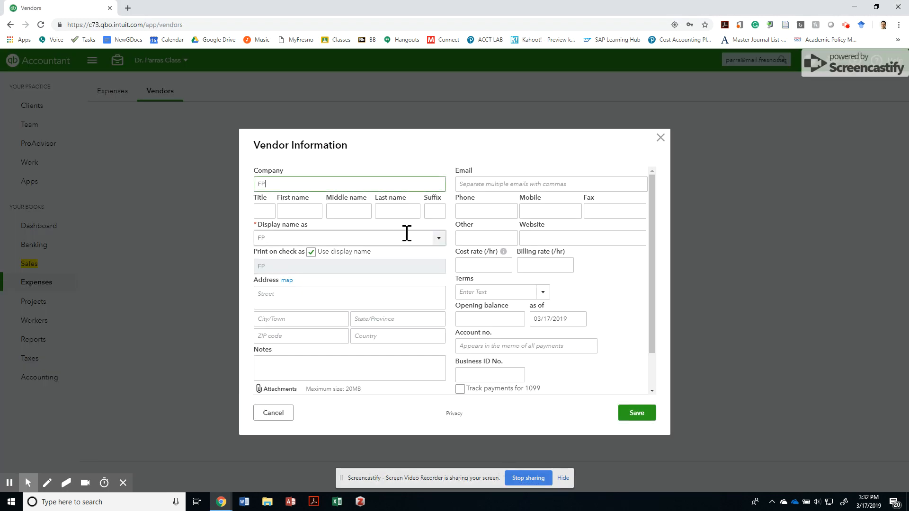
text(-)
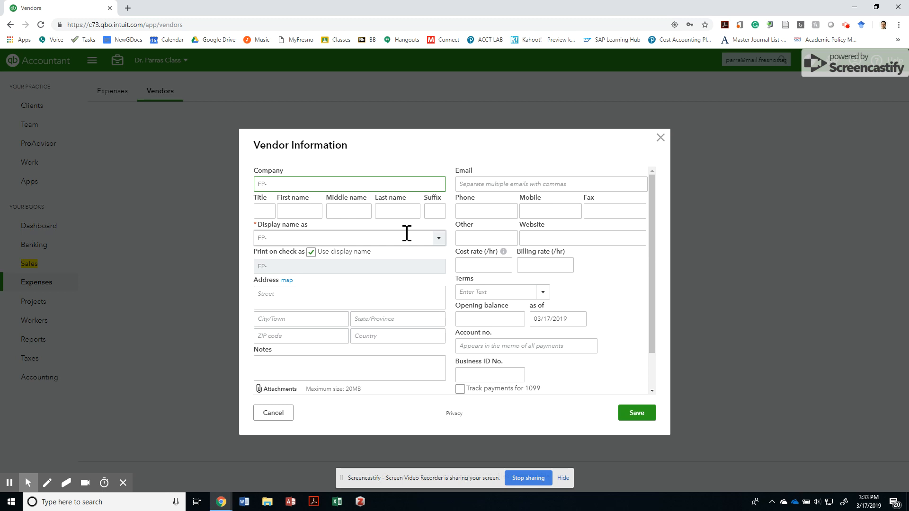
text(Don)
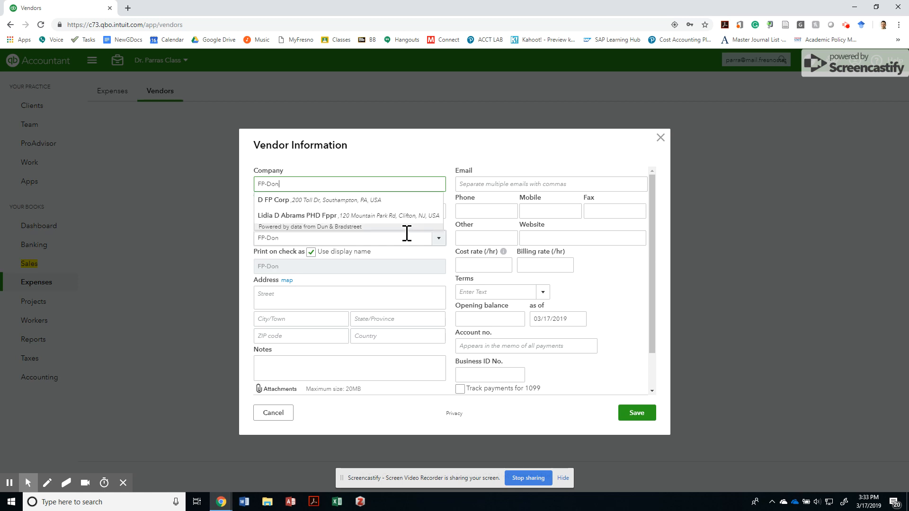
text(ald Trump)
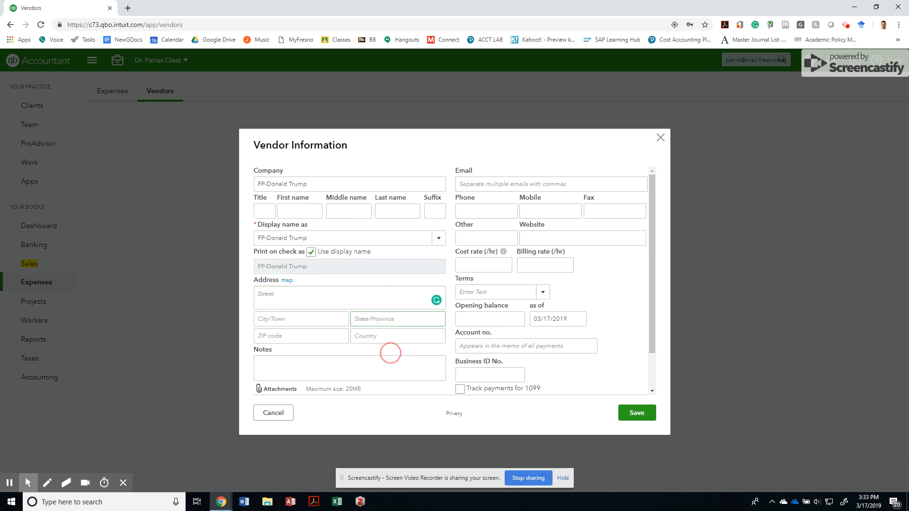
scroll(down, 3)
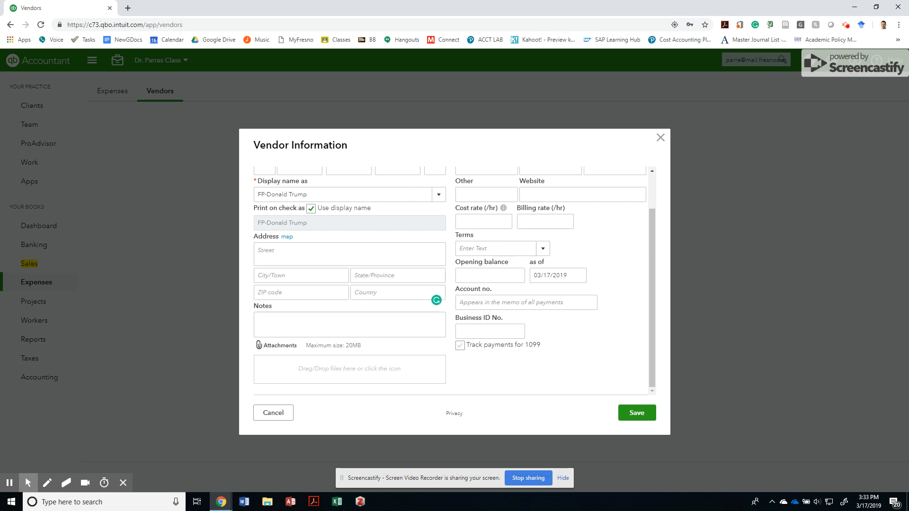
scroll(up, 3)
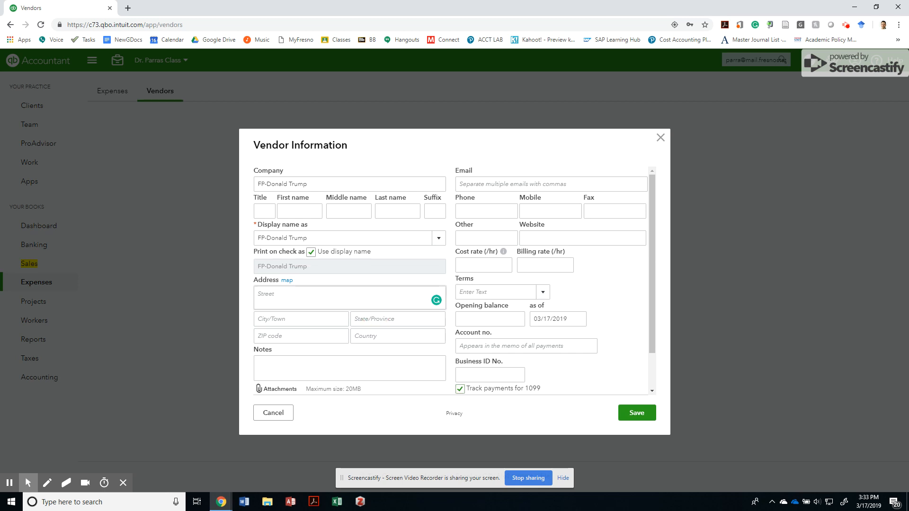
scroll(down, 3)
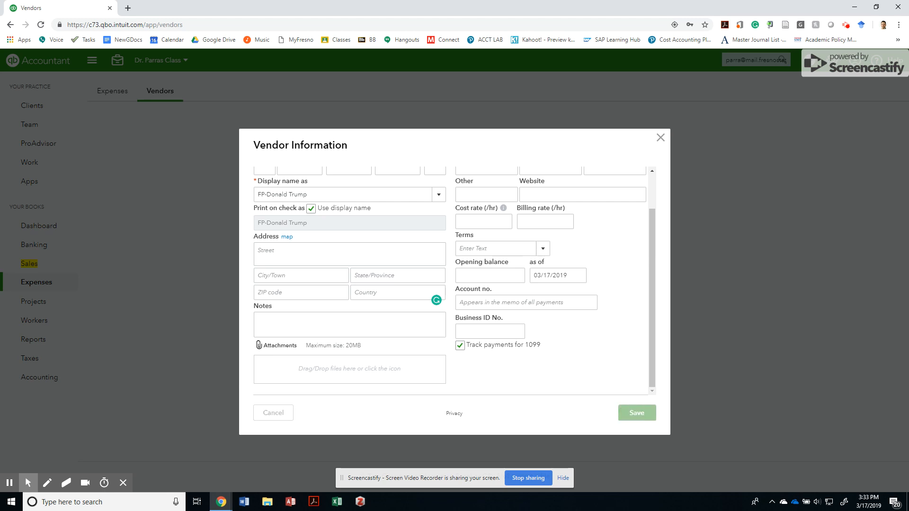
click(636, 413)
text(FP)
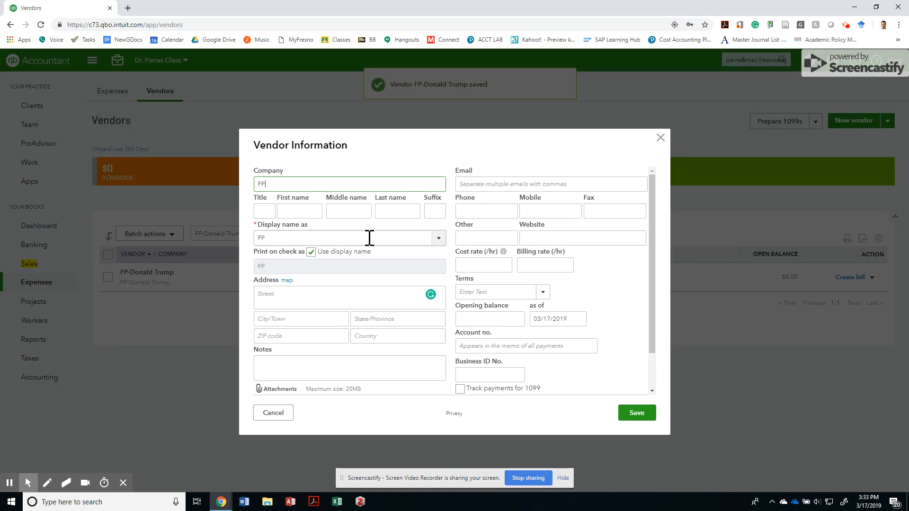
Name the vendor FP-Barack Obama, enable 1099 payment tracking, and save it
text(-Barack Obama)
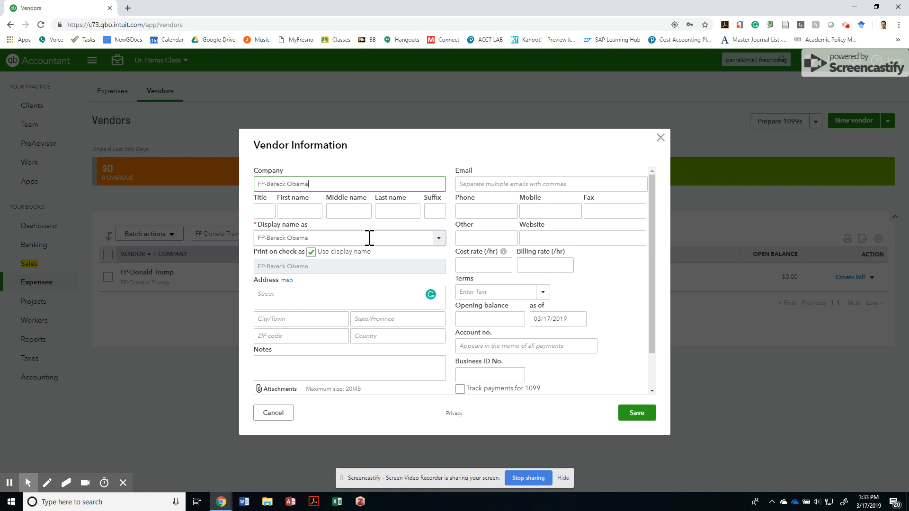
click(459, 390)
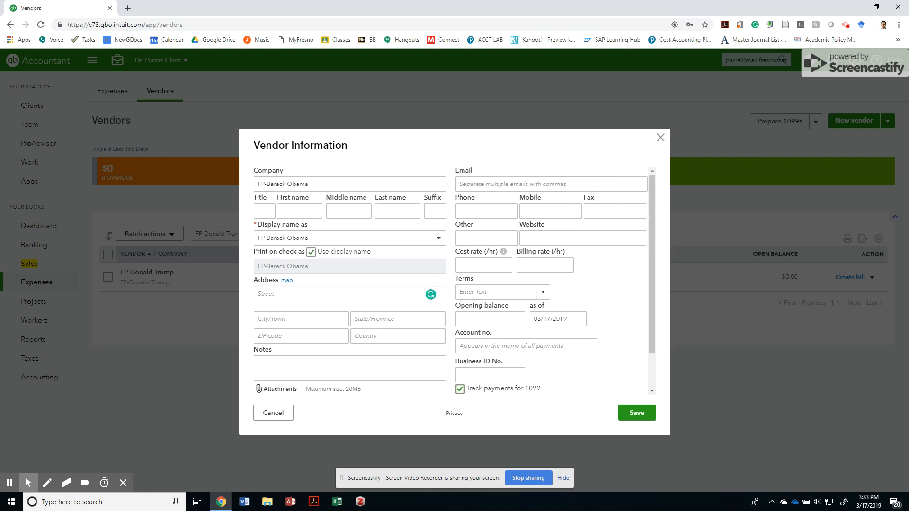
scroll(down, 3)
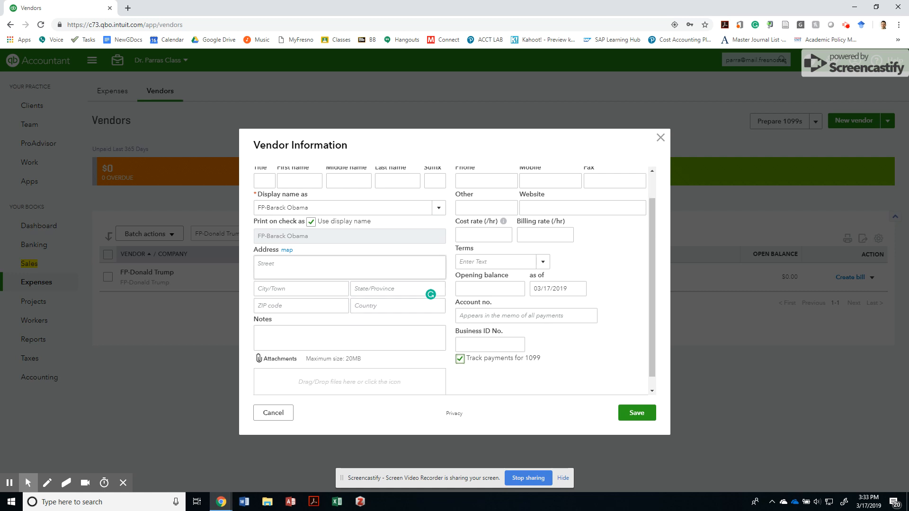
scroll(down, 3)
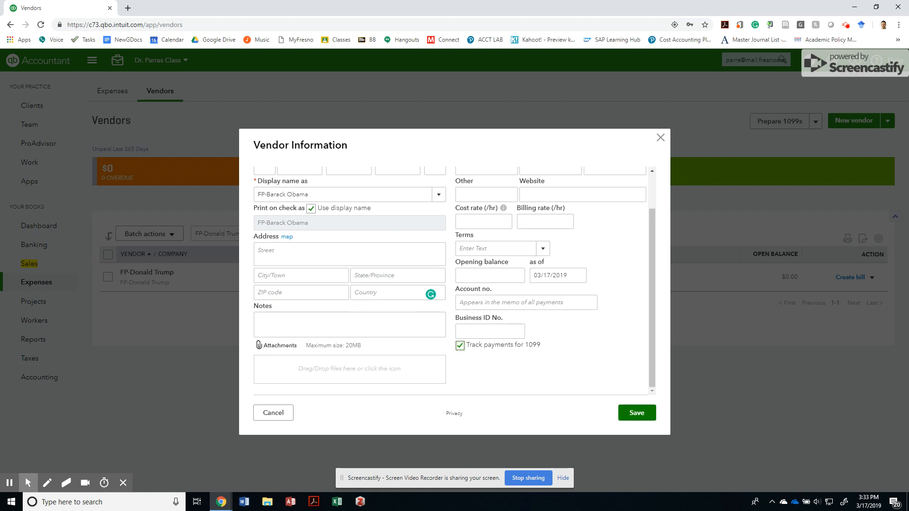
click(636, 413)
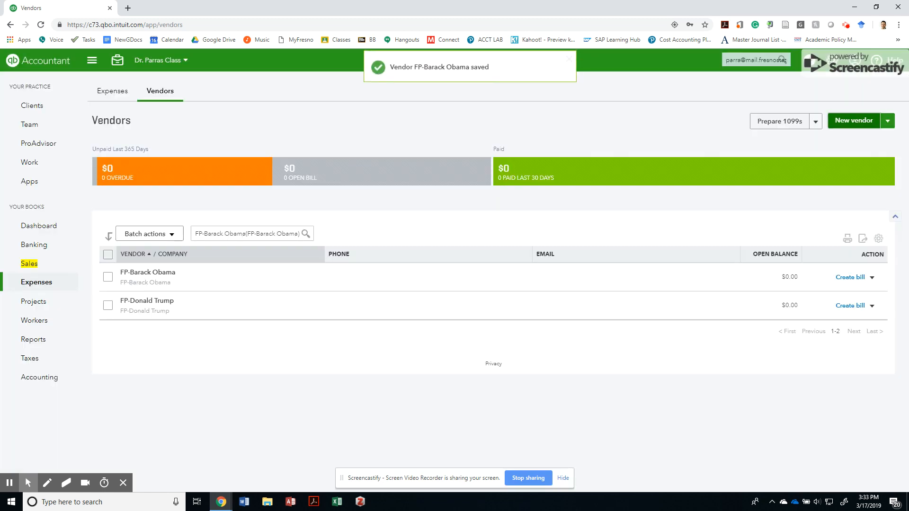
Save 1099-tracked vendor FP-GeorgeBush, then open its vendor details page
click(852, 121)
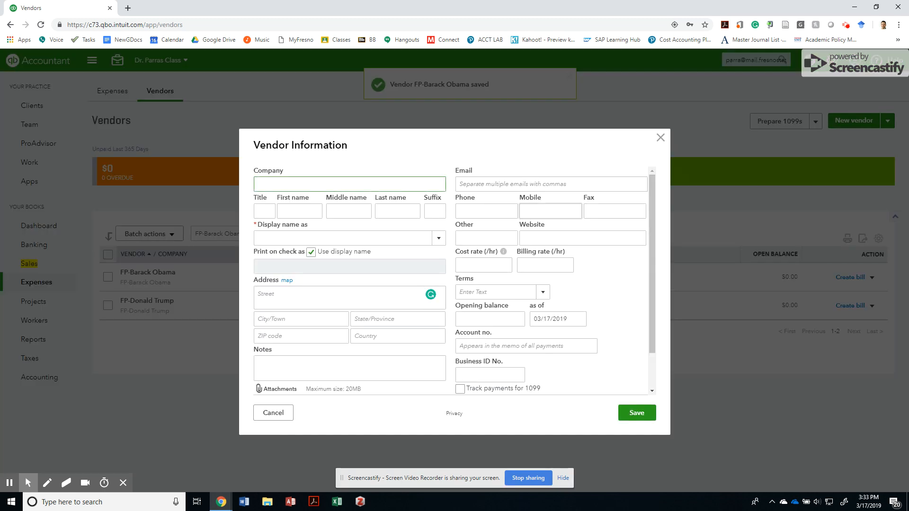
text(FP-)
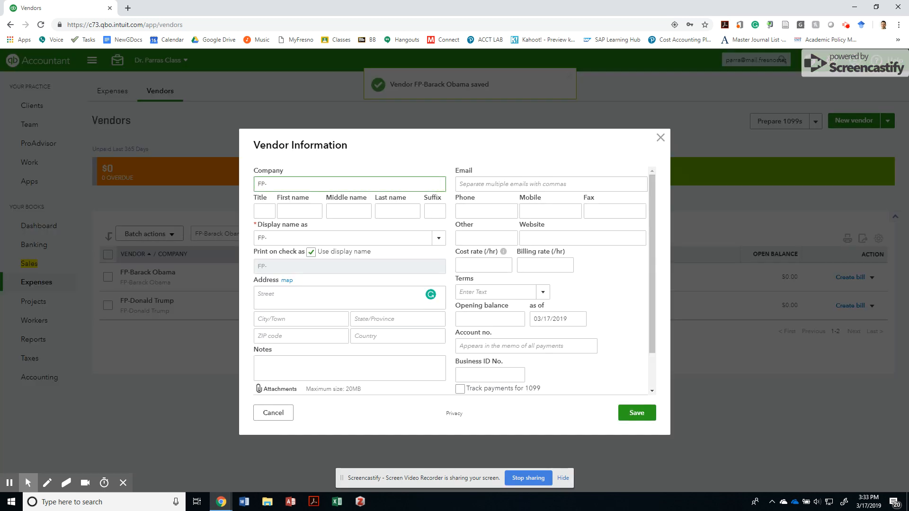
click(349, 184)
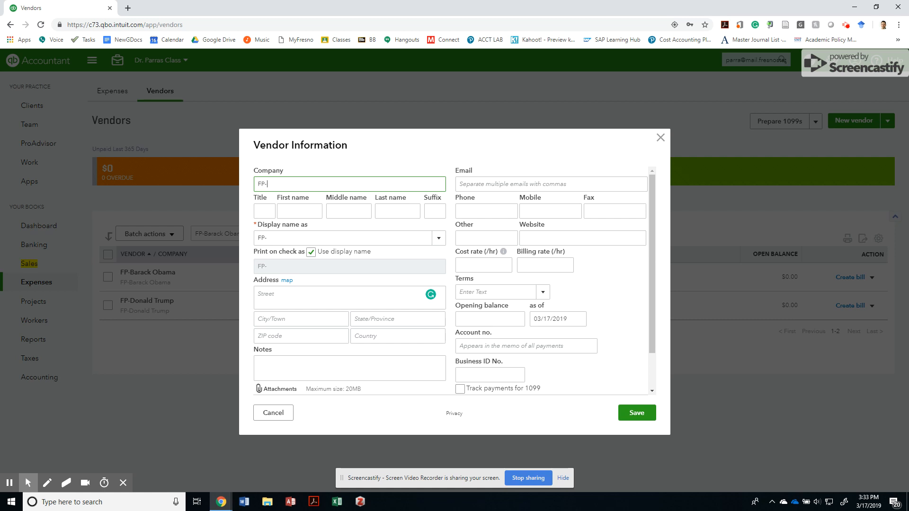
text(Go)
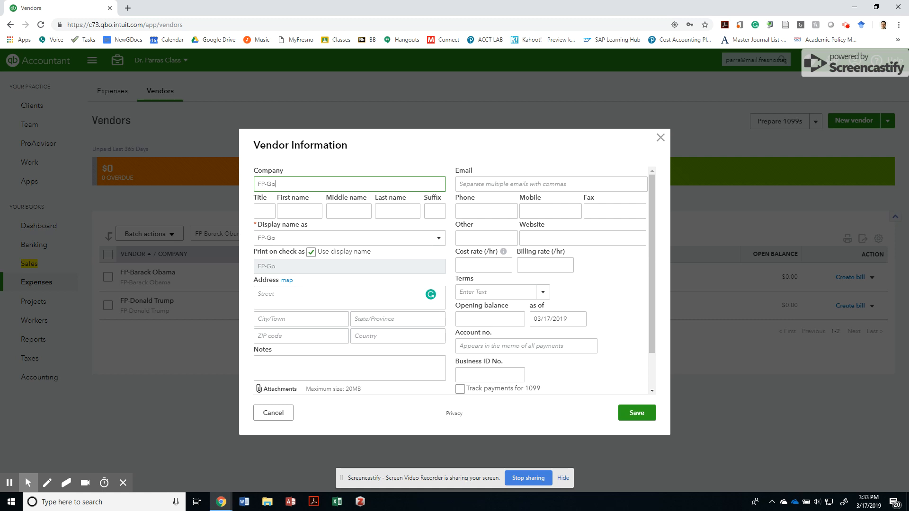
text(rog)
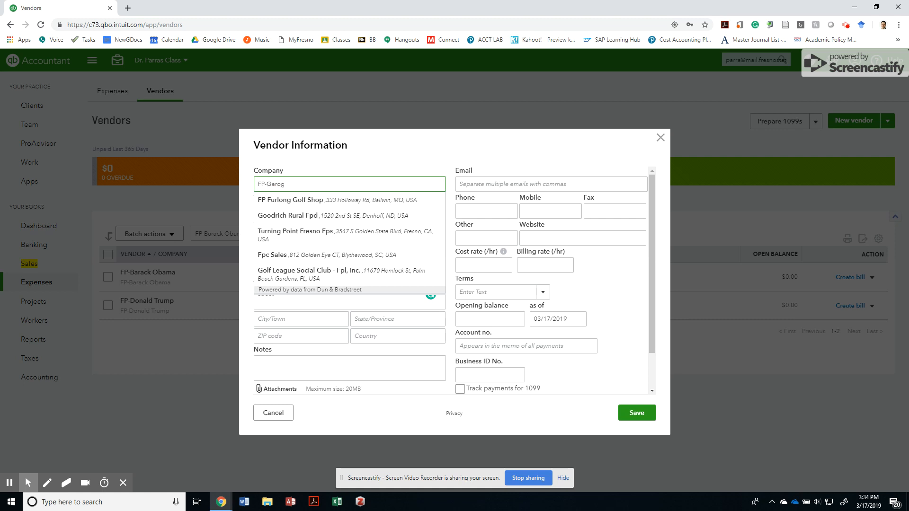
text(GeorgeBush)
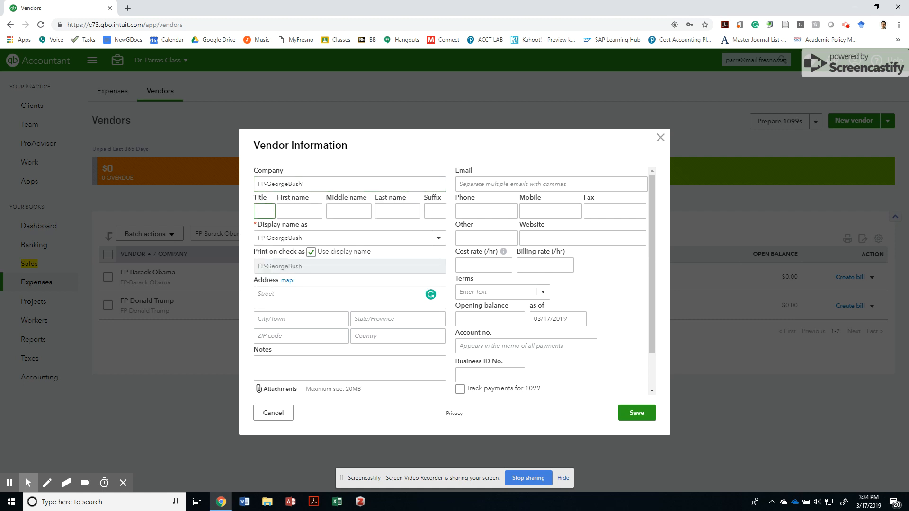
click(460, 389)
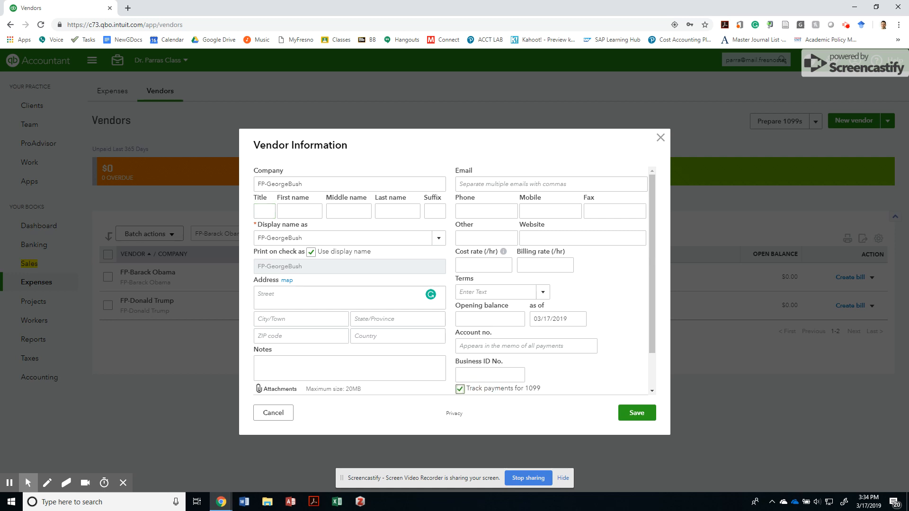
click(636, 413)
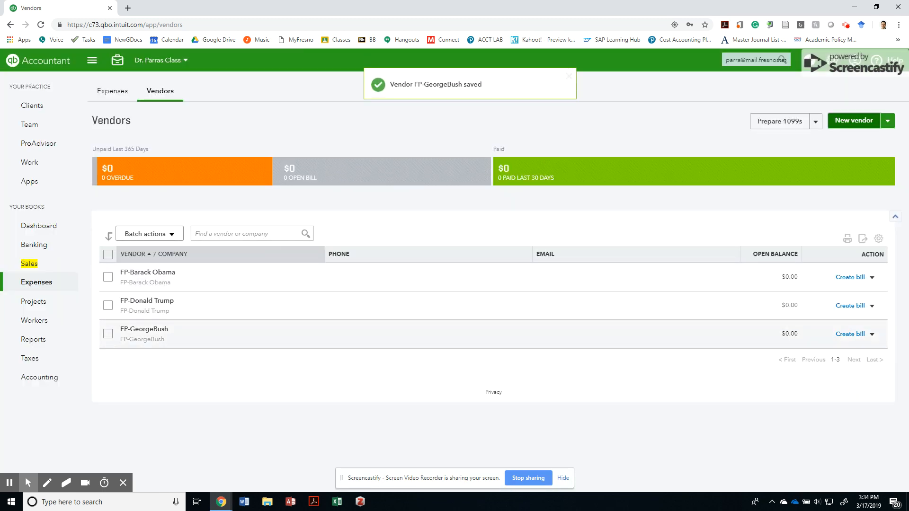
click(143, 329)
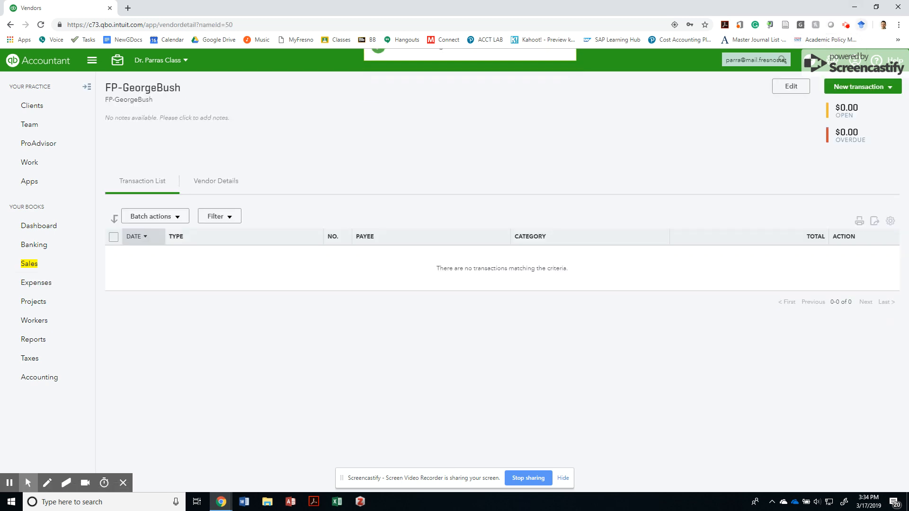